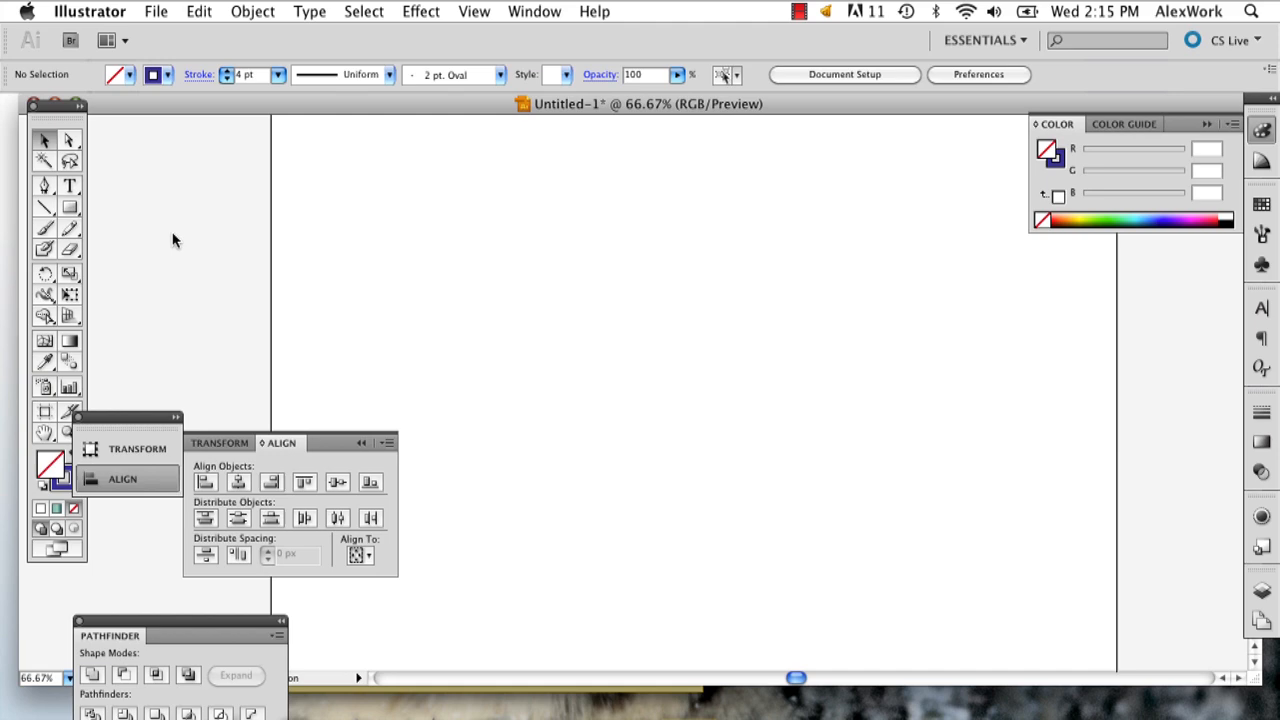
- Make the Paintbrush the active tool for freehand strokes
double_click(44, 228)
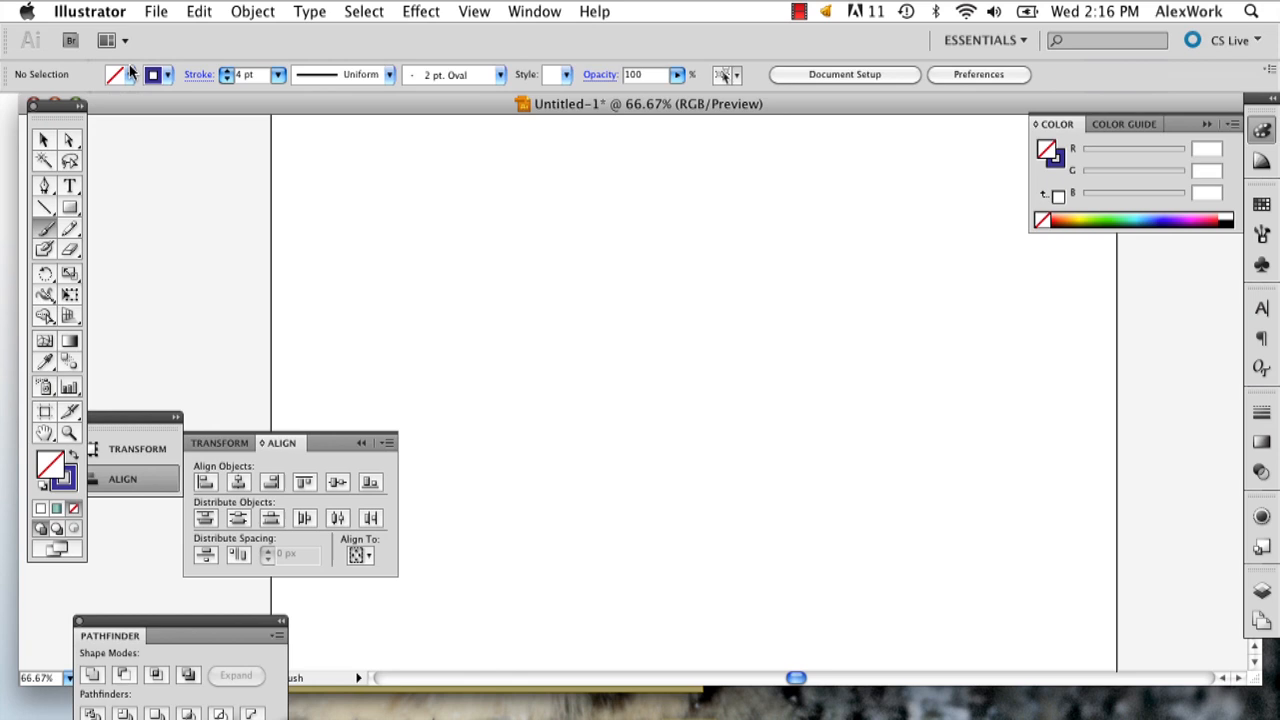
mouse_move(404, 324)
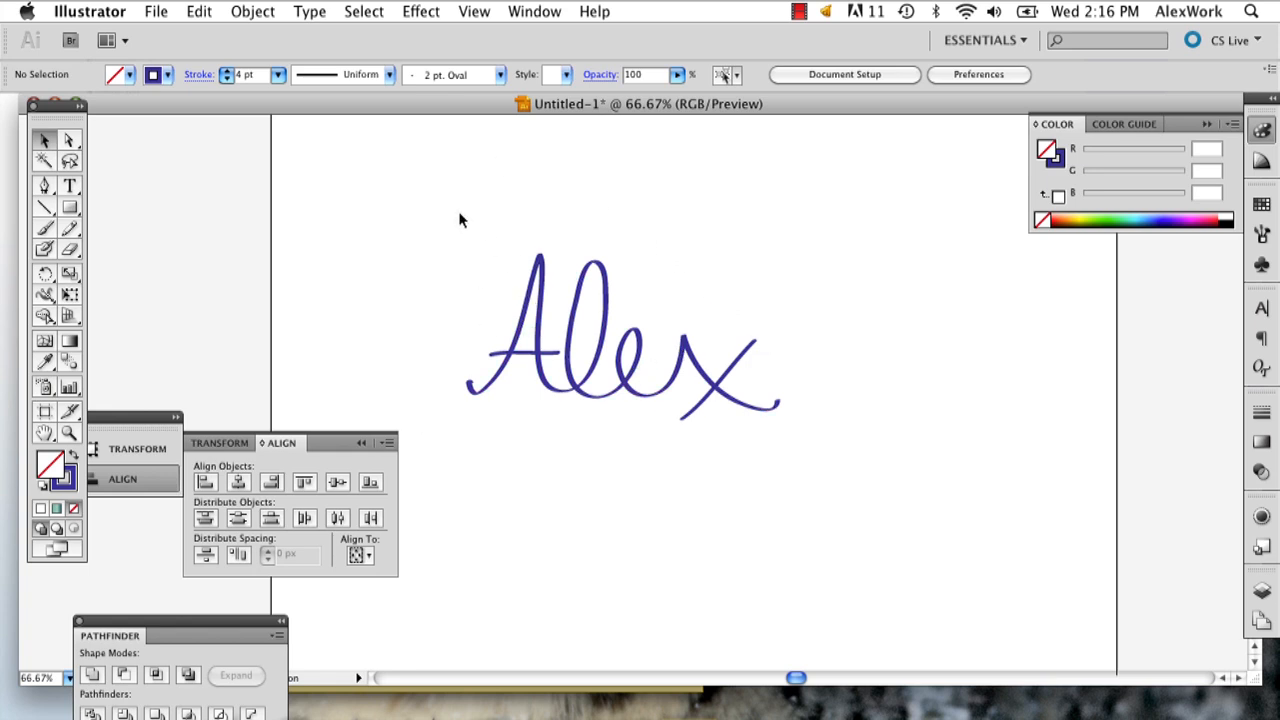
mouse_move(872, 520)
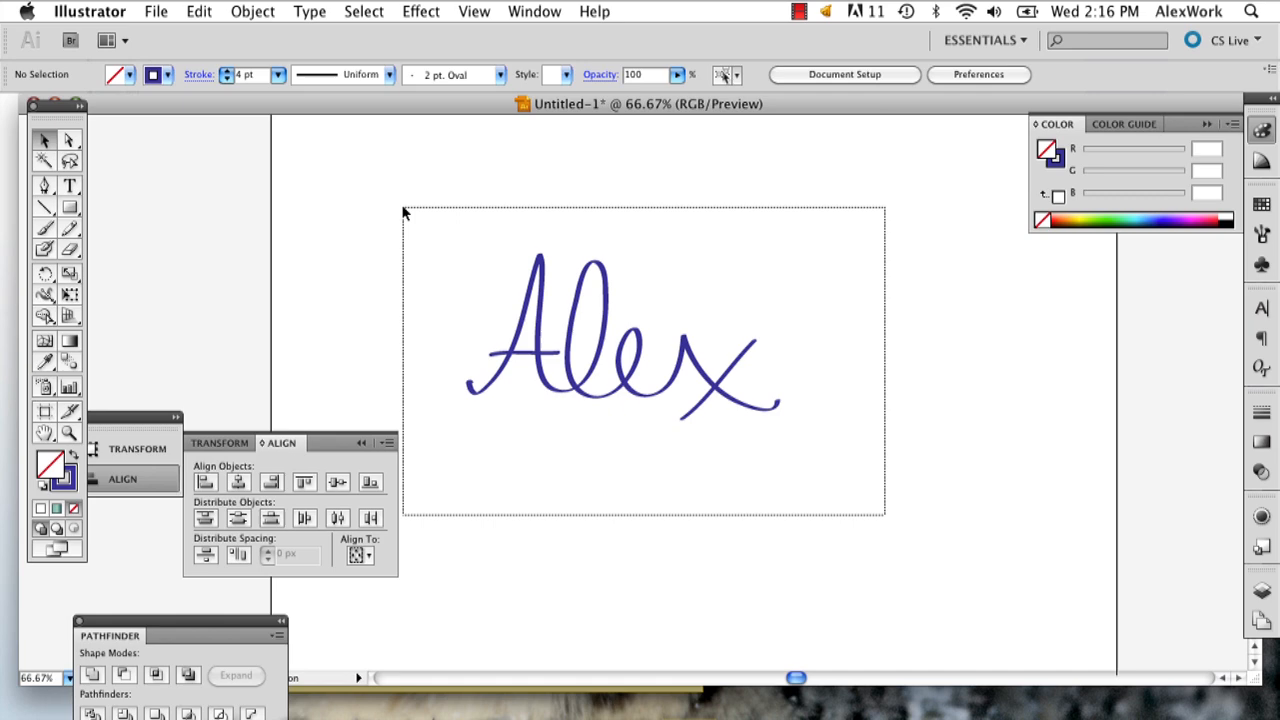
- Group the selected Alex brush strokes via Object > Group
left_click(252, 12)
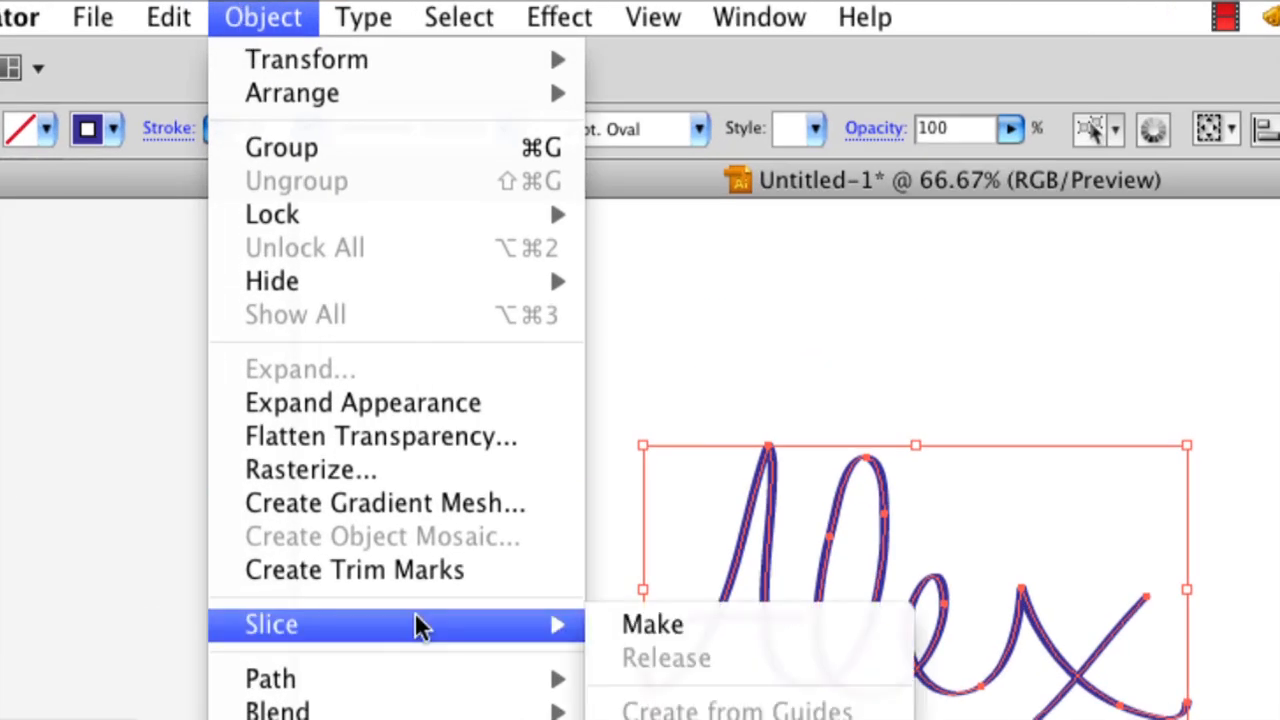
mouse_move(336, 148)
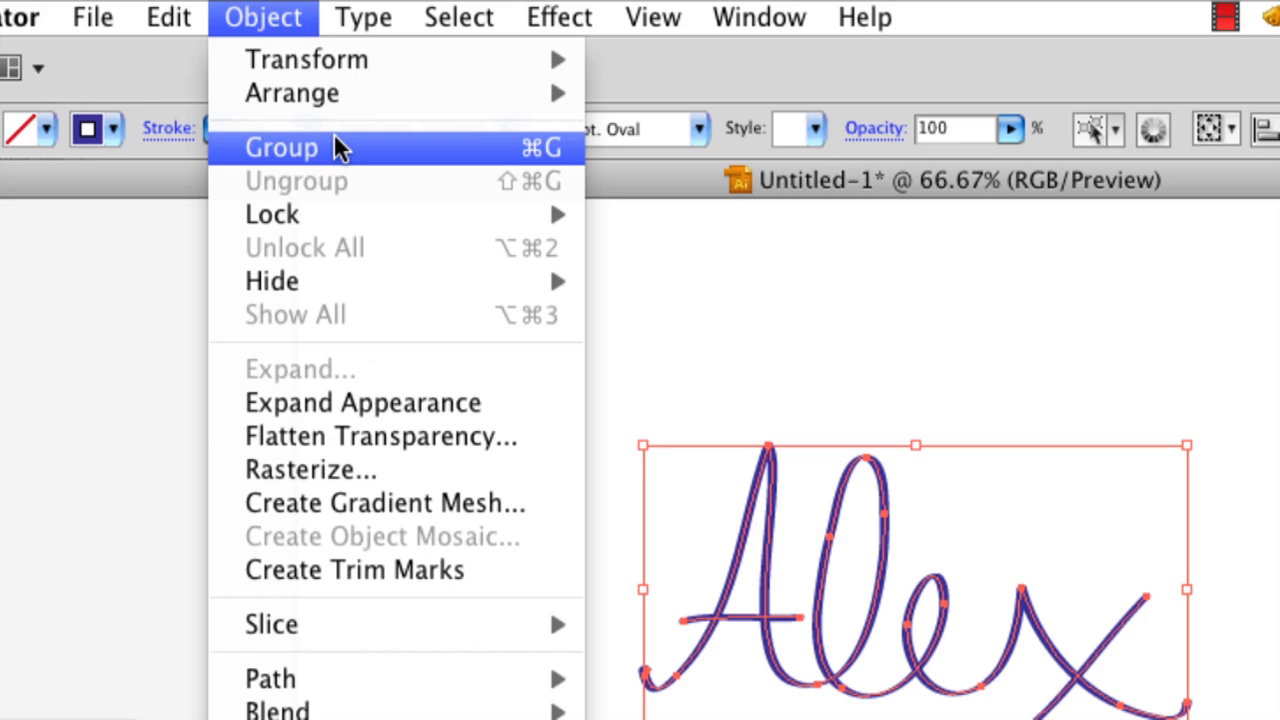
left_click(280, 148)
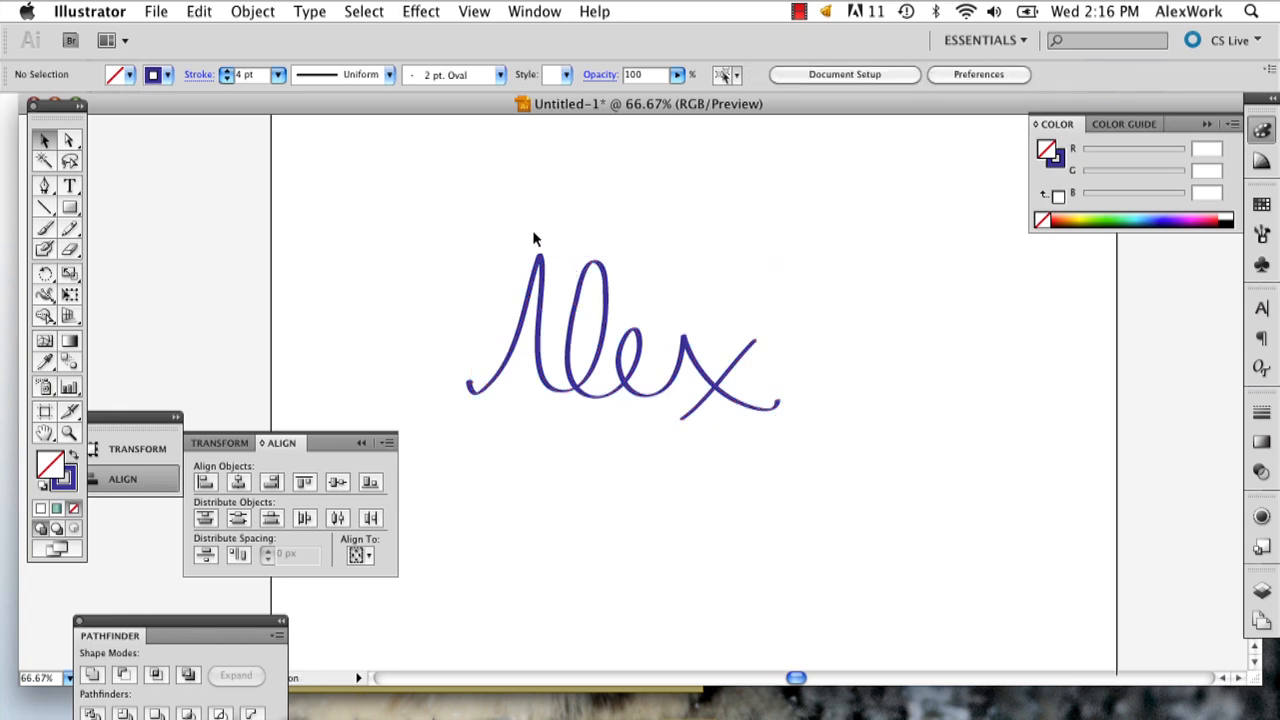
- Join the selected Alex stroke paths via Object > Path > Join, restoring the A's crossbar
left_click(198, 12)
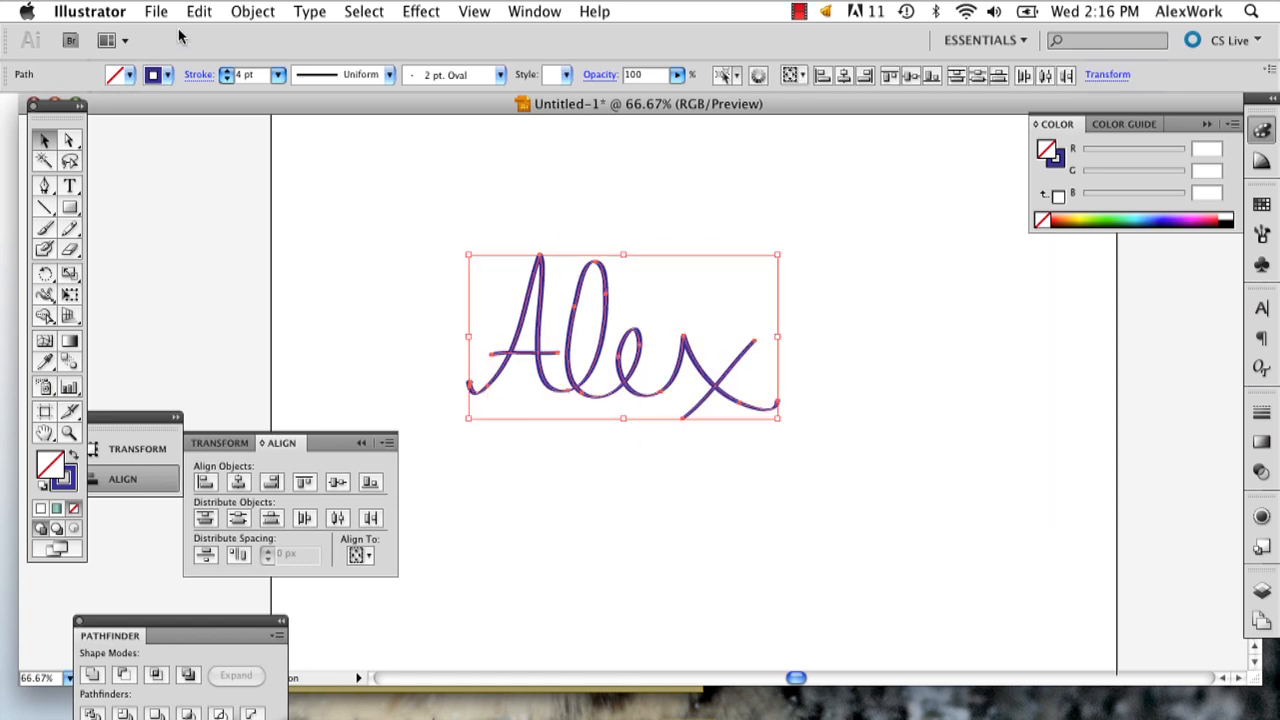
left_click(252, 12)
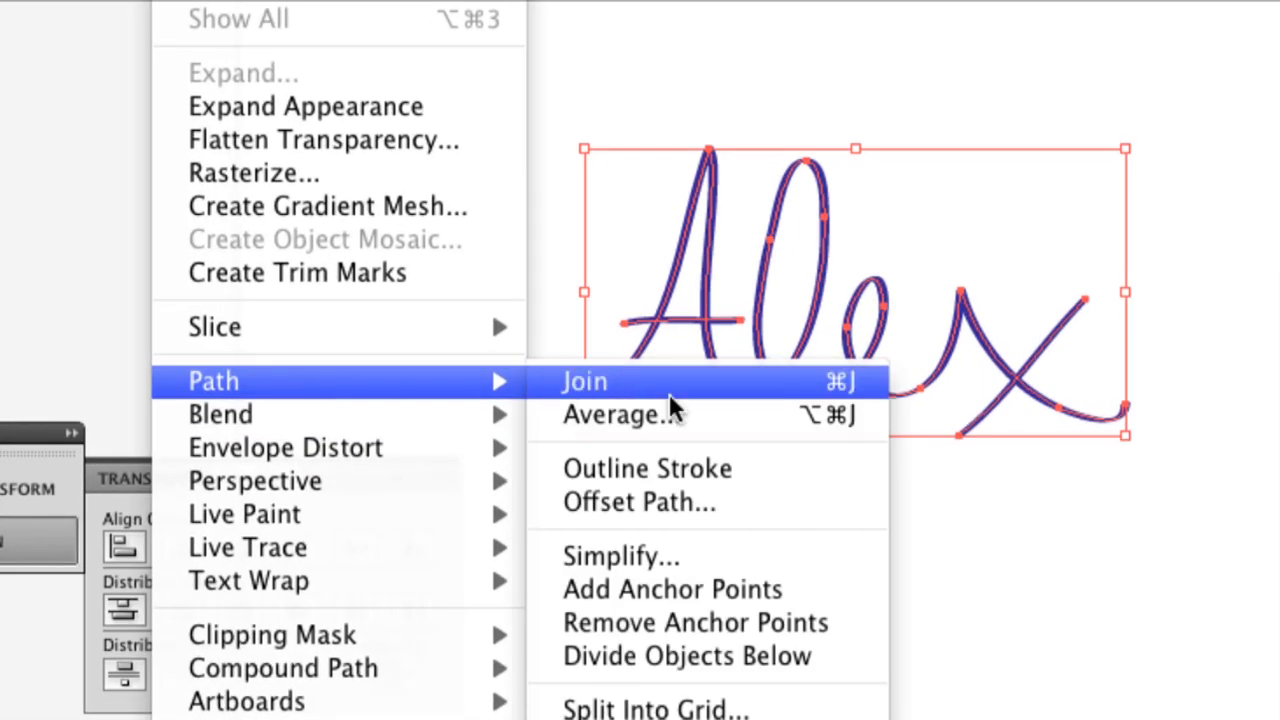
left_click(584, 380)
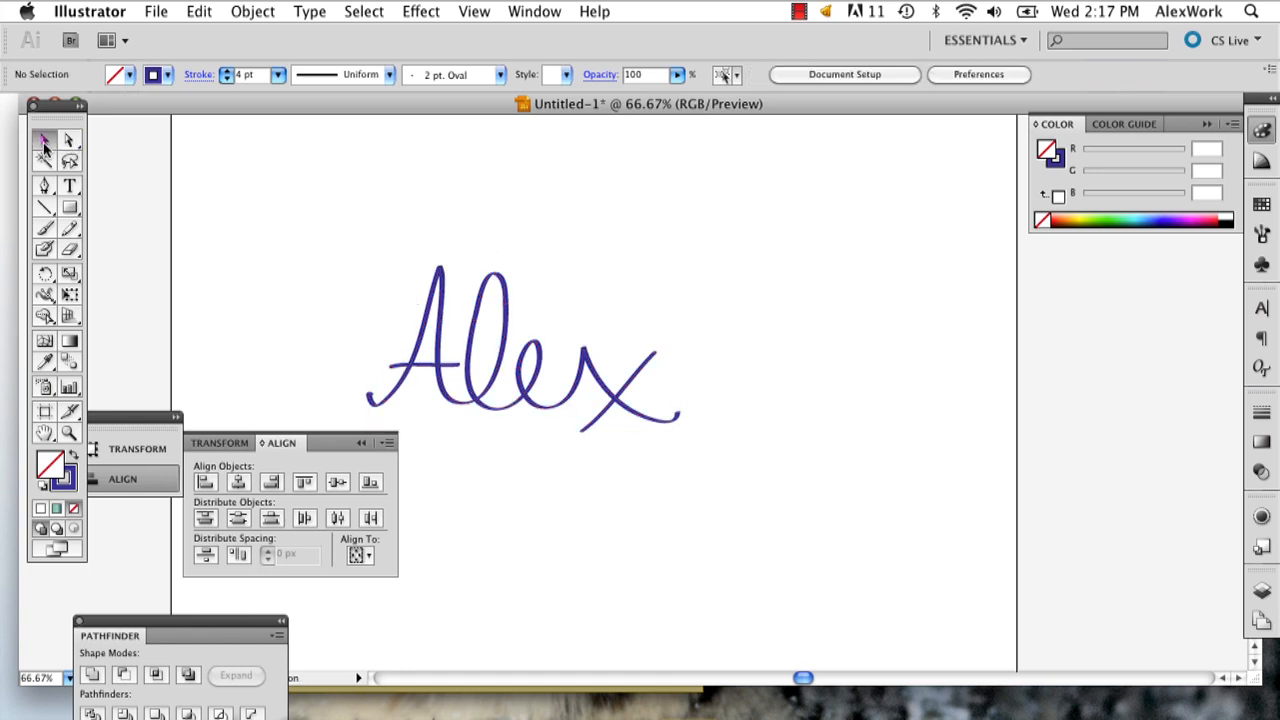
- Ungroup the Alex lettering into separate stroke paths via Object > Ungroup
left_click(252, 12)
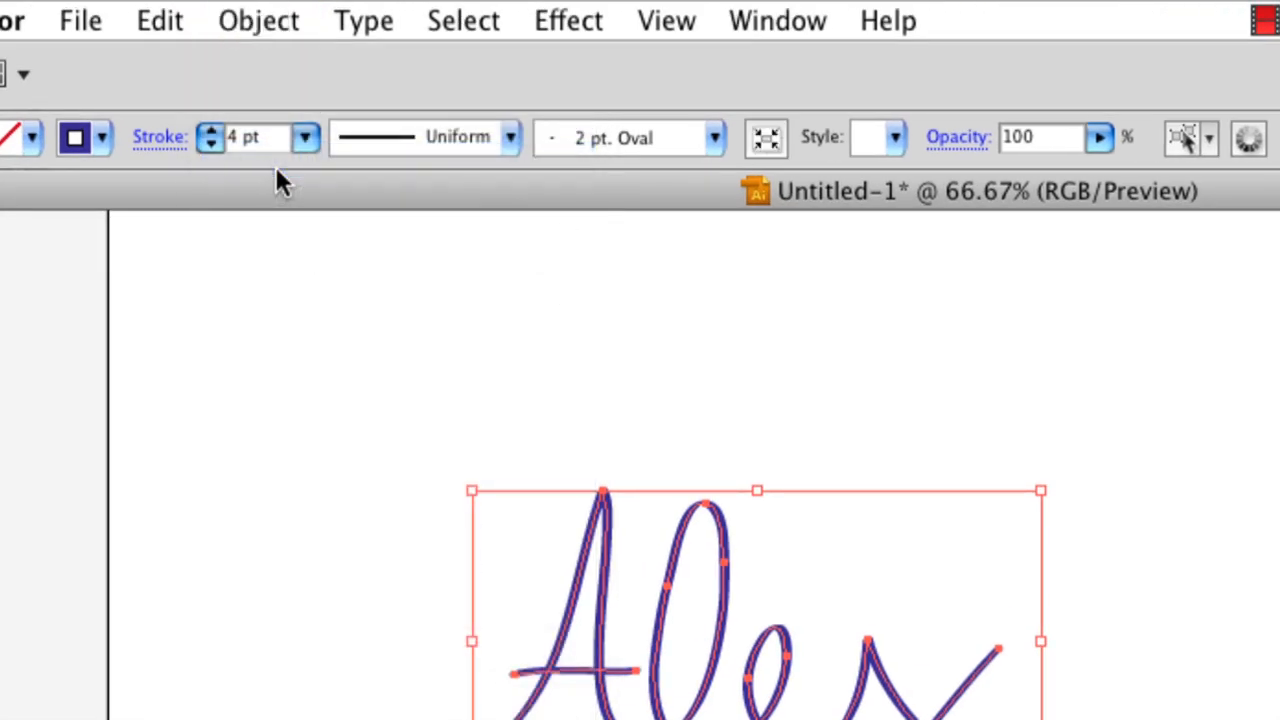
left_click(258, 20)
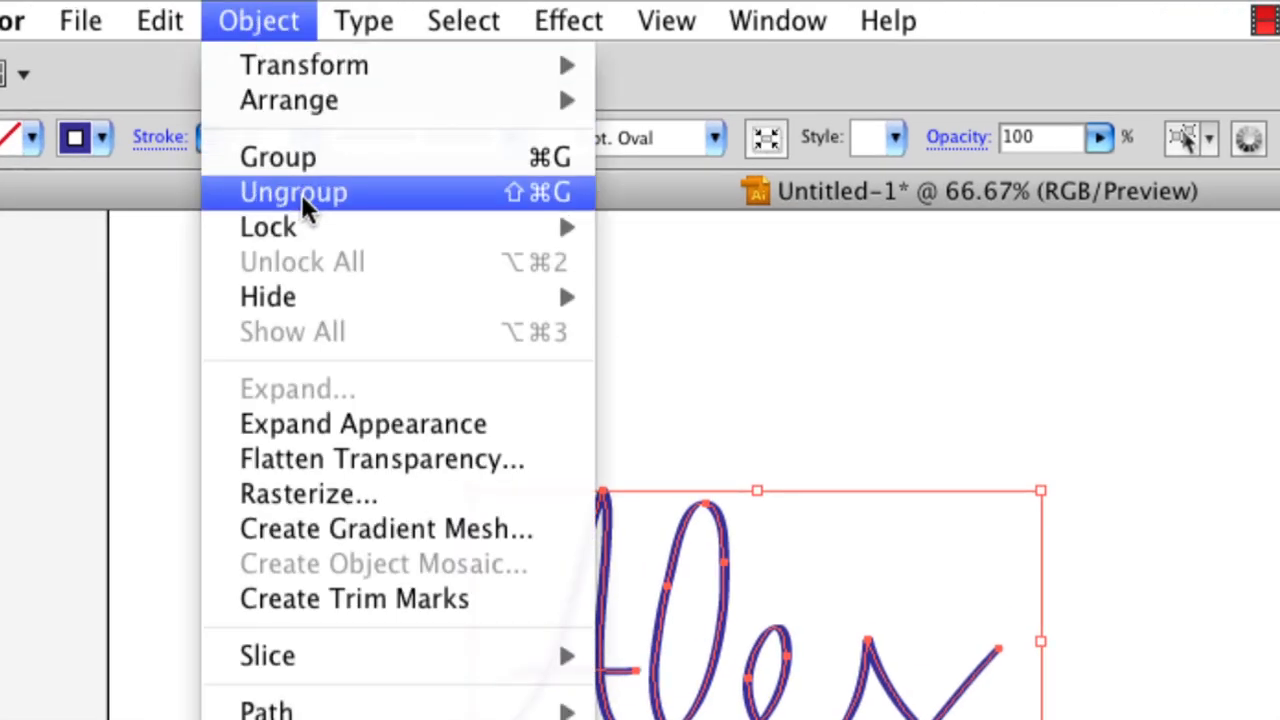
left_click(292, 192)
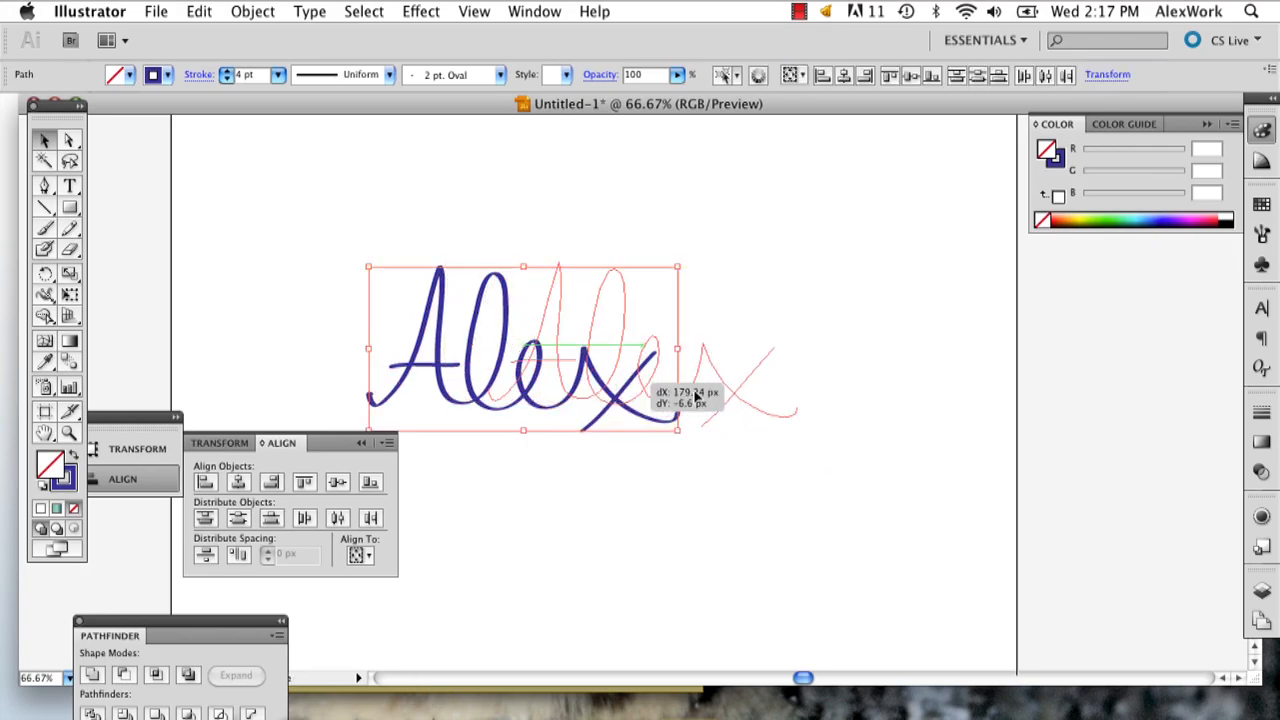
- Move the whole Alex lettering to the right on the artboard
left_click_drag(520, 350, 710, 350)
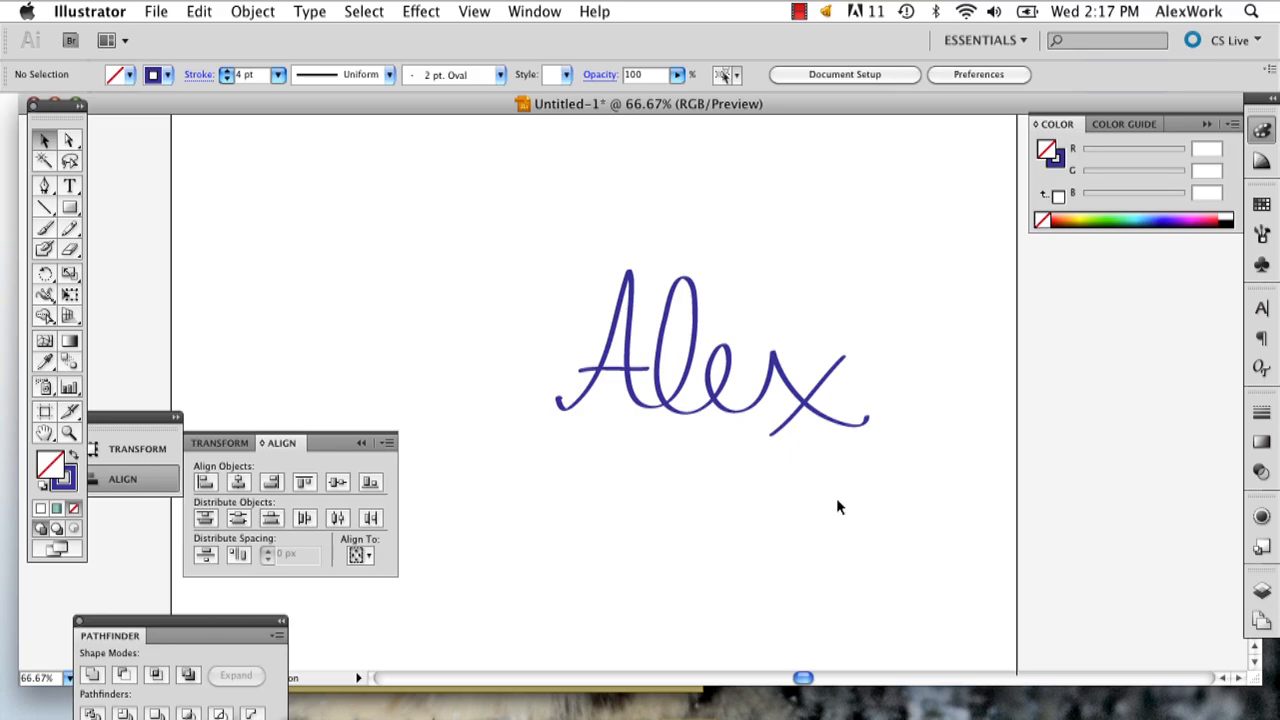